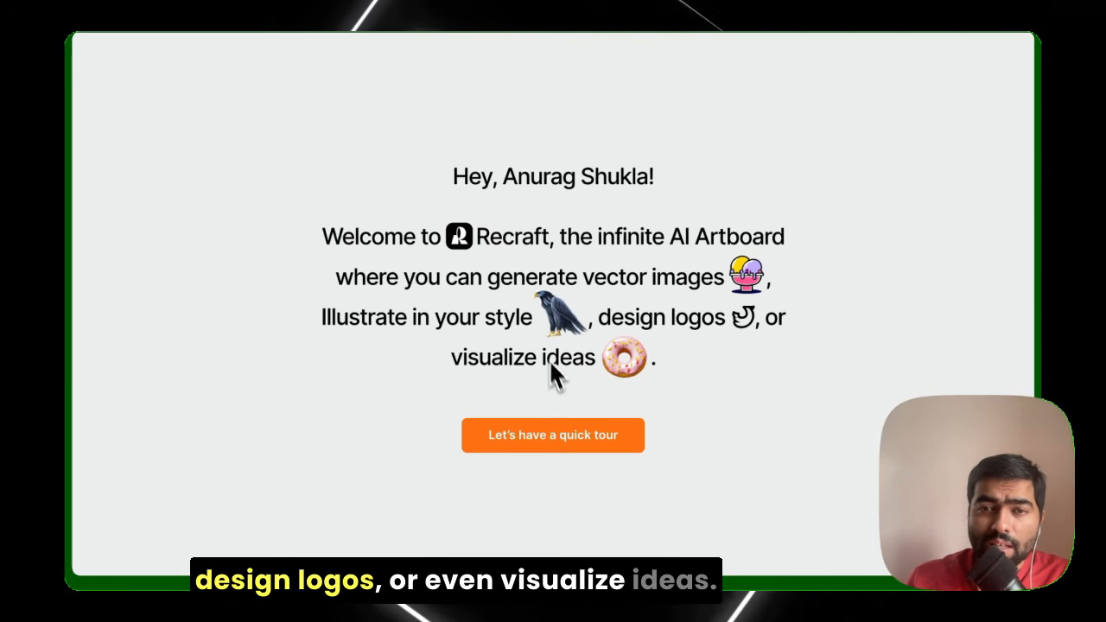
Dismiss the welcome message to reach the empty Recraft canvas
click(552, 434)
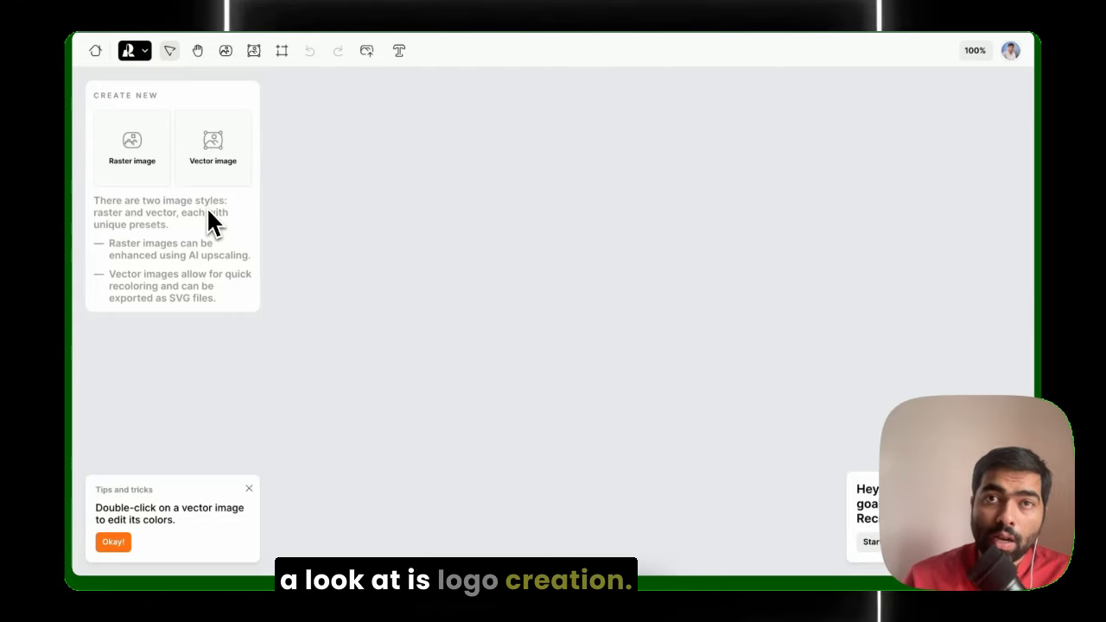
Generate a vector logo for 'Recreate AI' in the tech and AI industry
click(212, 147)
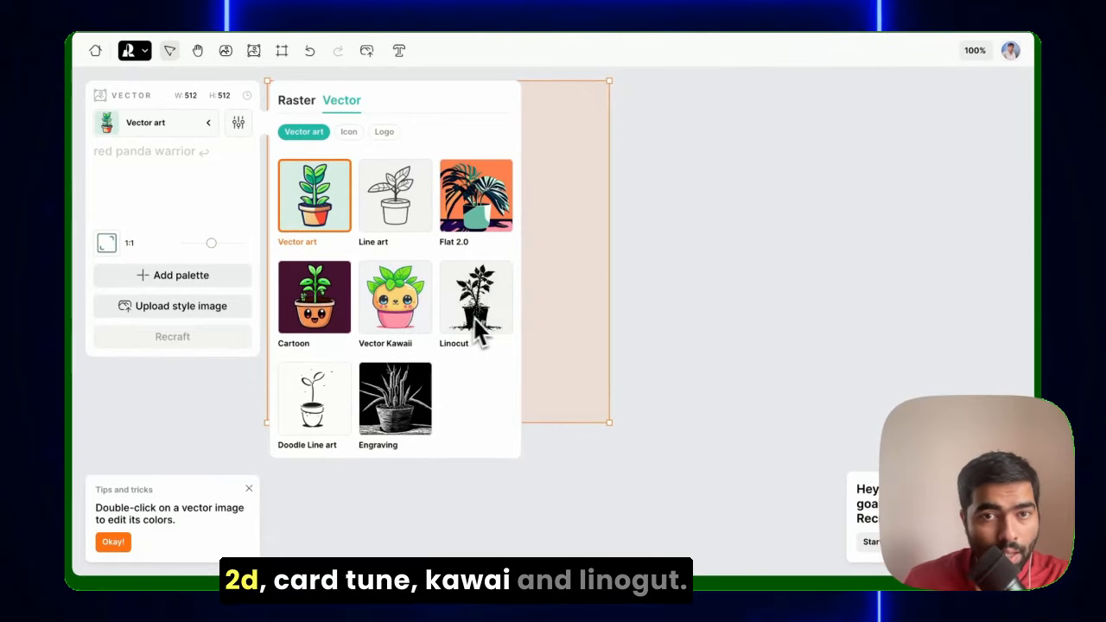
mouse_move(401, 220)
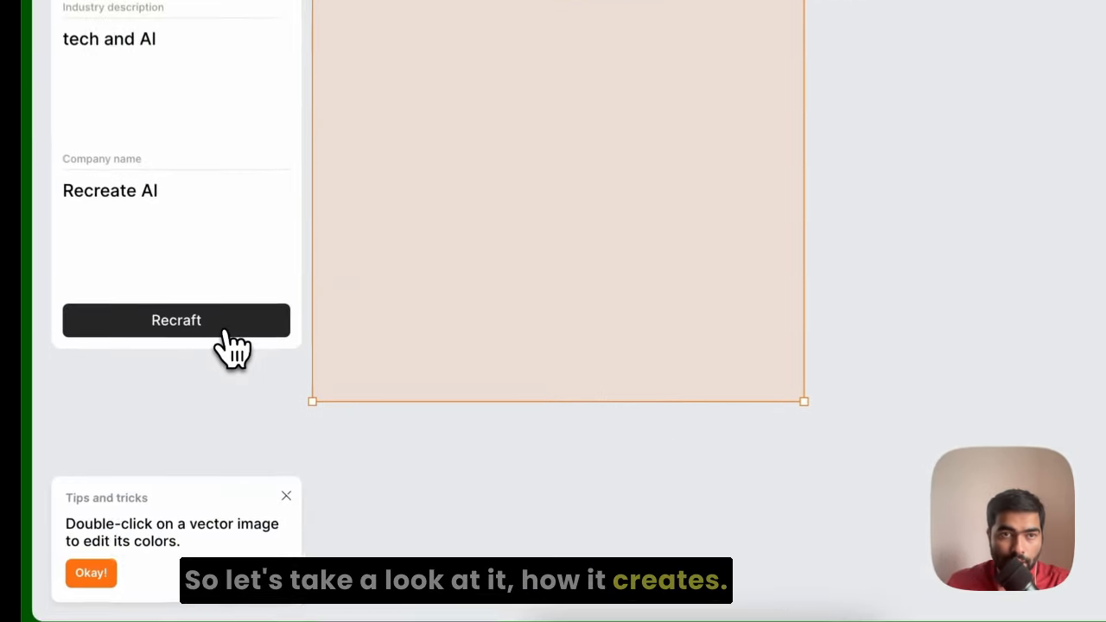
click(176, 319)
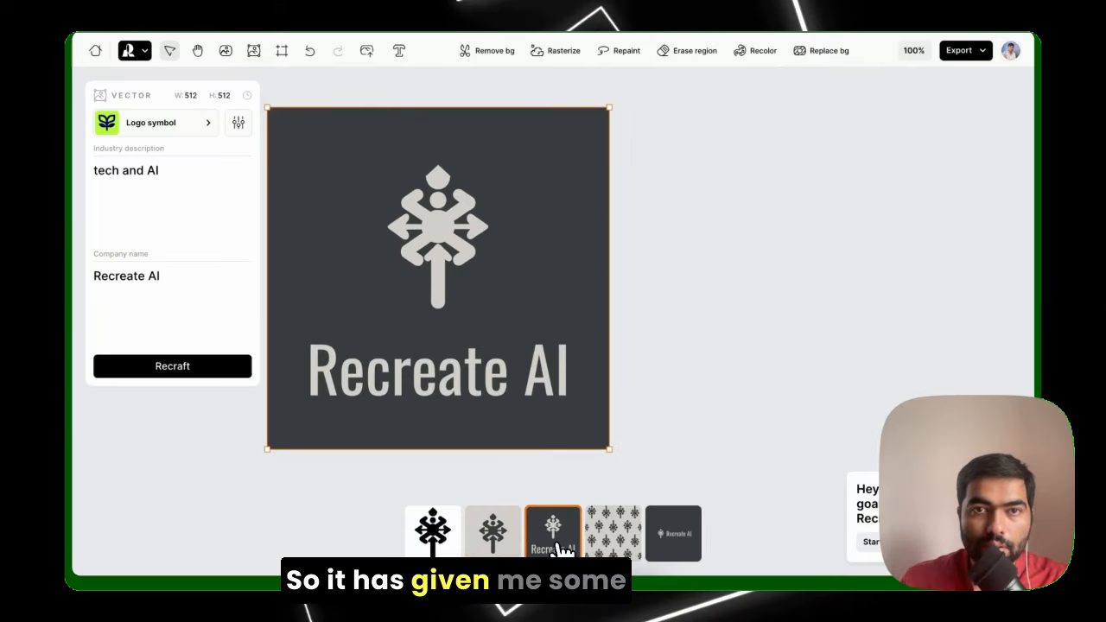
Browse the logo variations, landing on the black wheel-shaped symbol
click(673, 533)
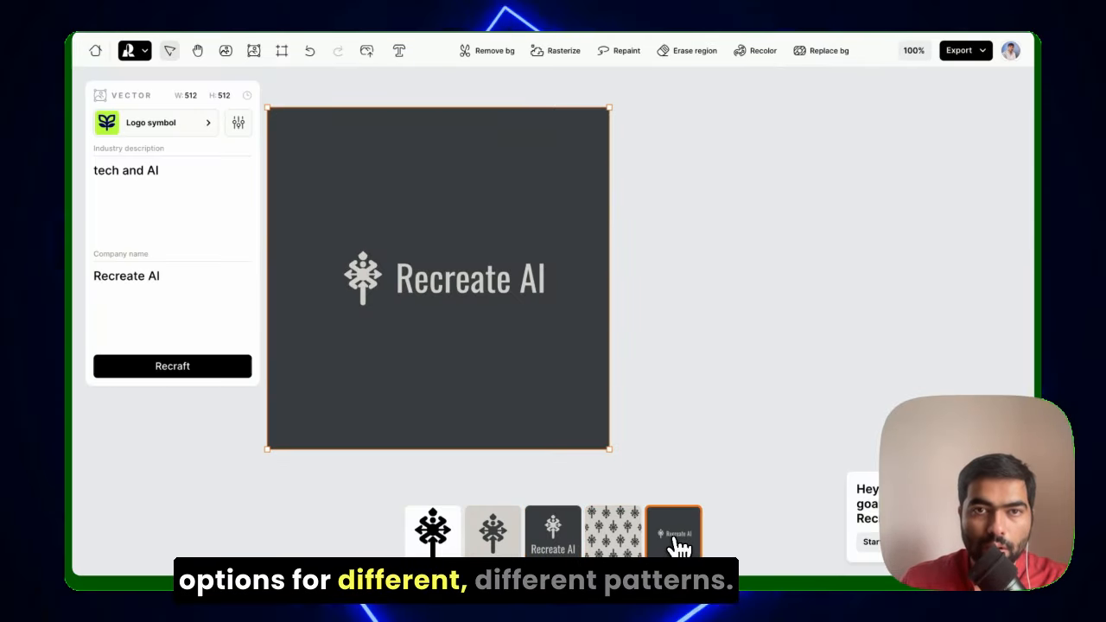
click(552, 531)
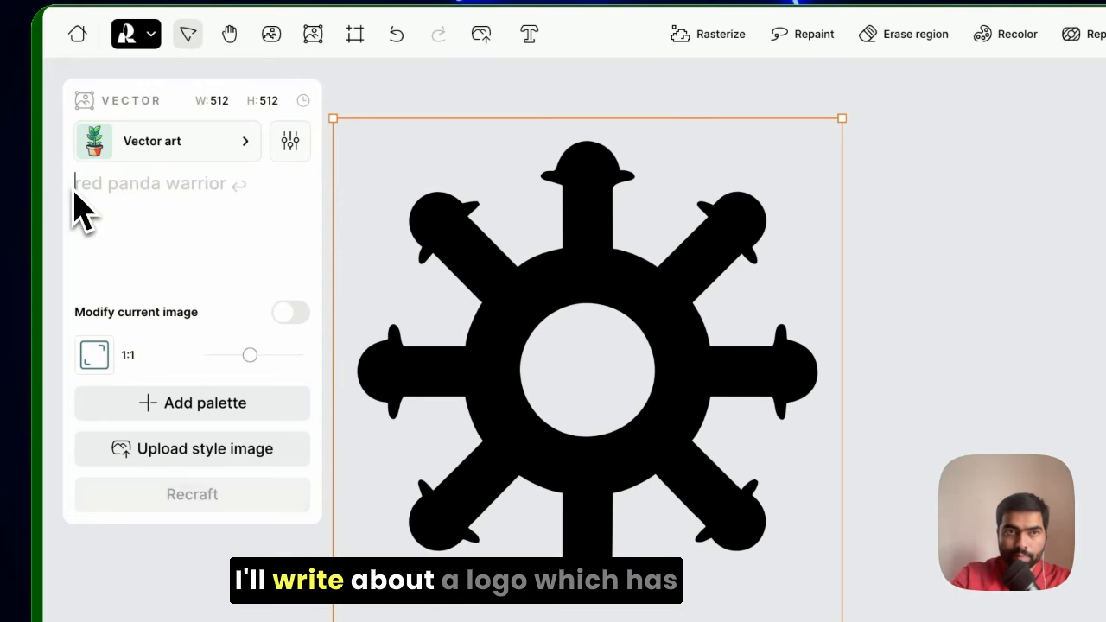
Generate a logo from the prompt 'A logo which as a brain blooming into a flower'
text(A logo)
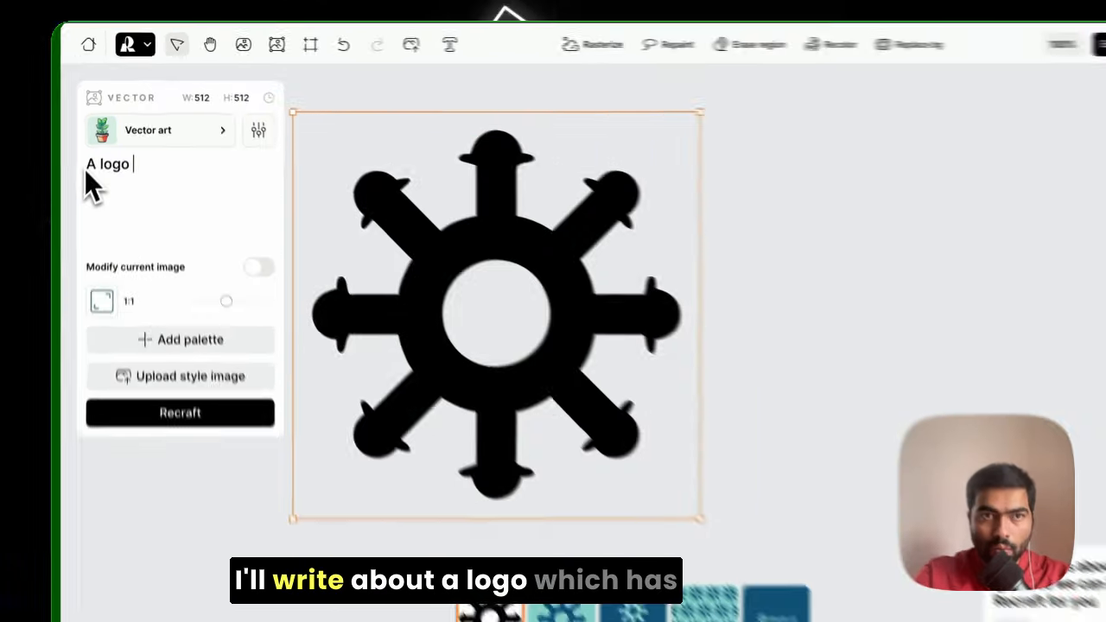
text(which as a)
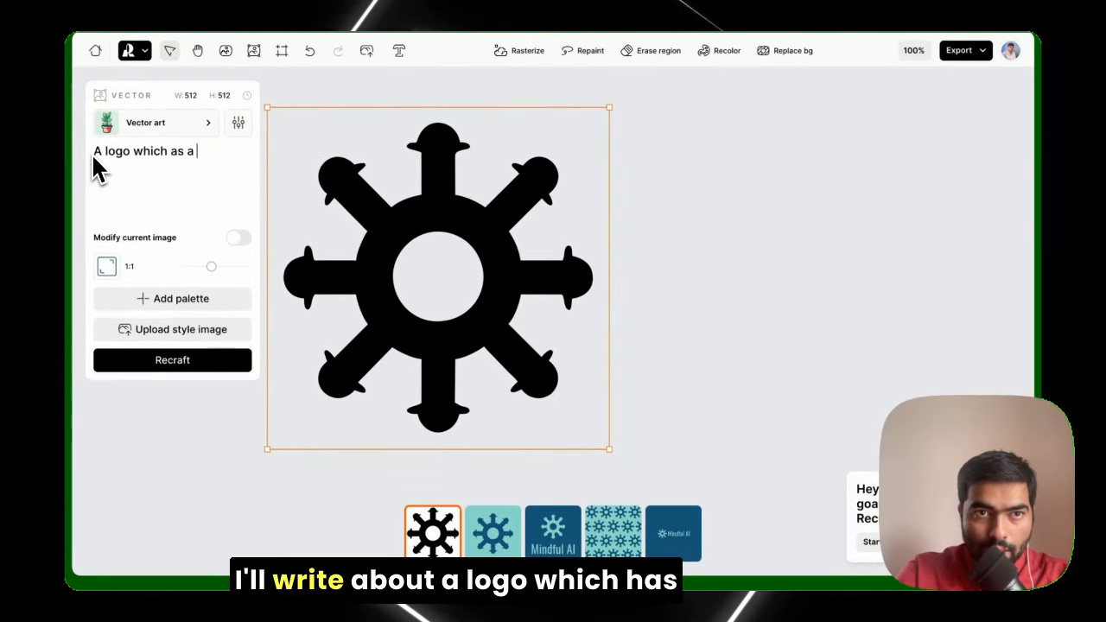
text(brain bl)
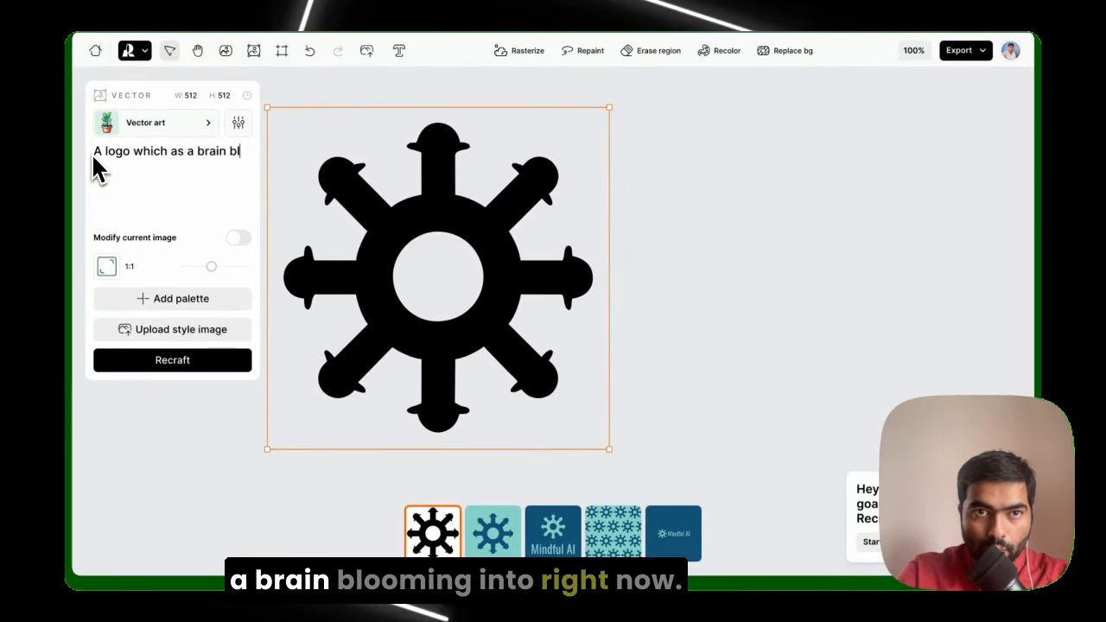
text(ooming intoaa)
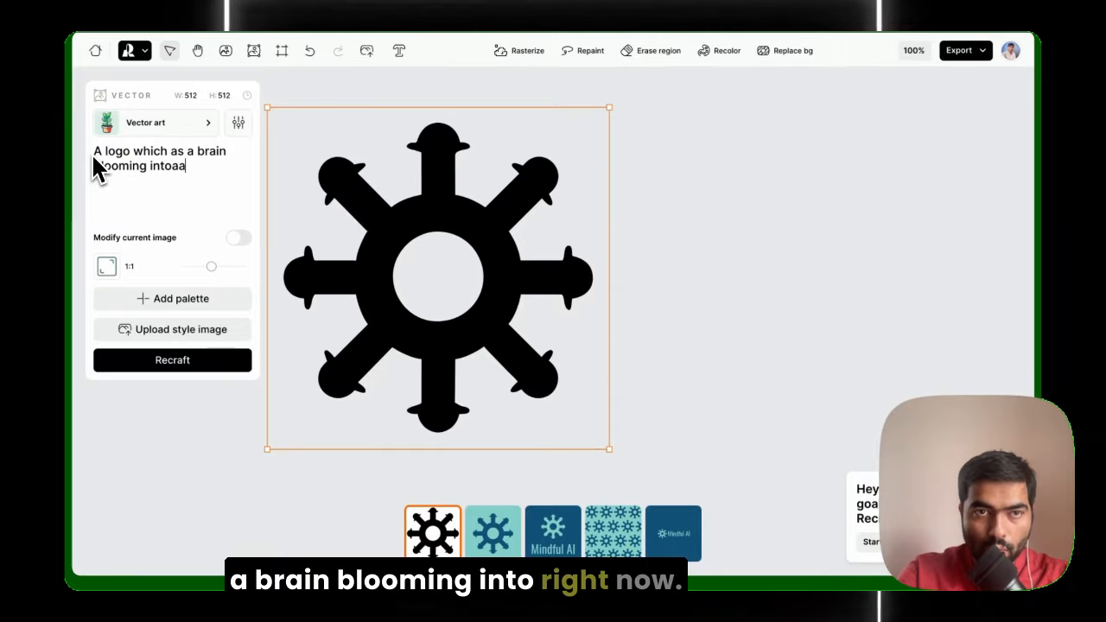
click(171, 359)
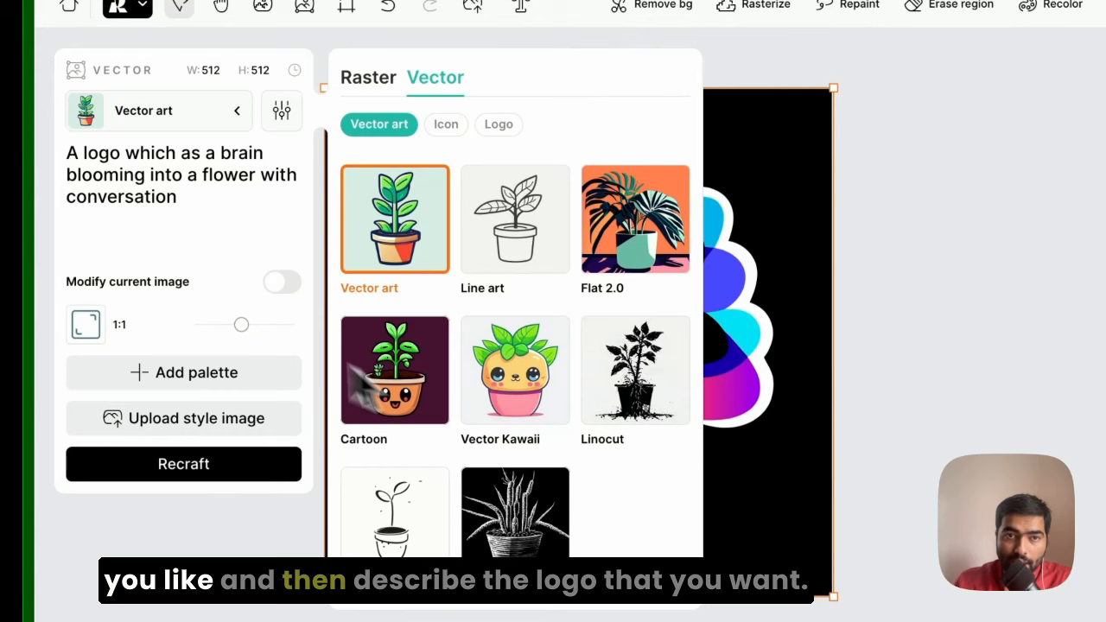
Recolor the brain-flower logo with the dark blue palette
click(236, 110)
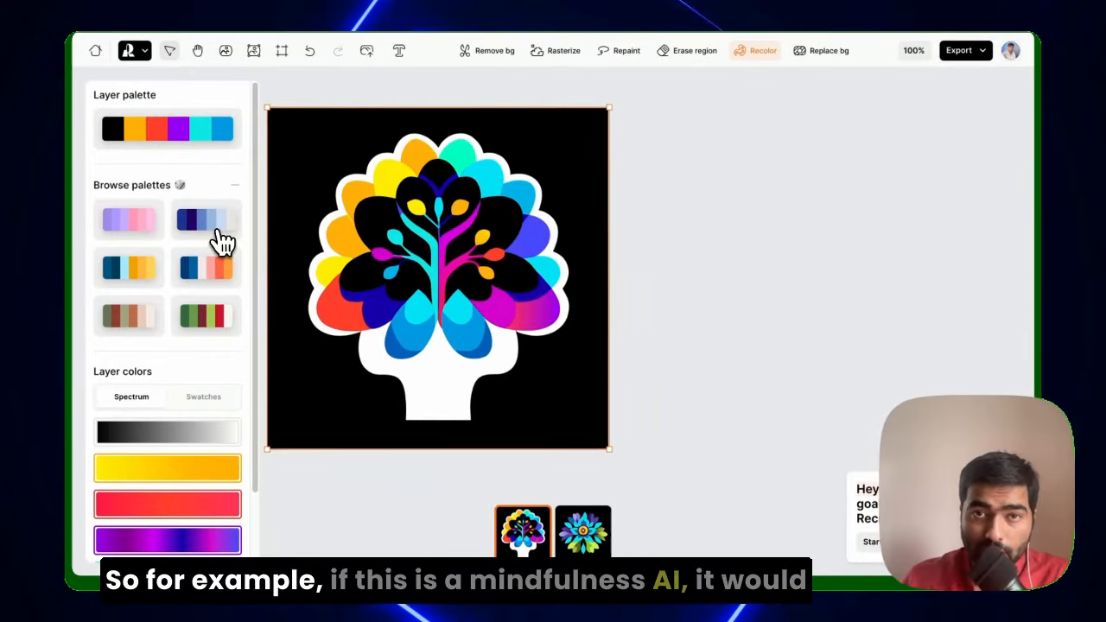
click(205, 218)
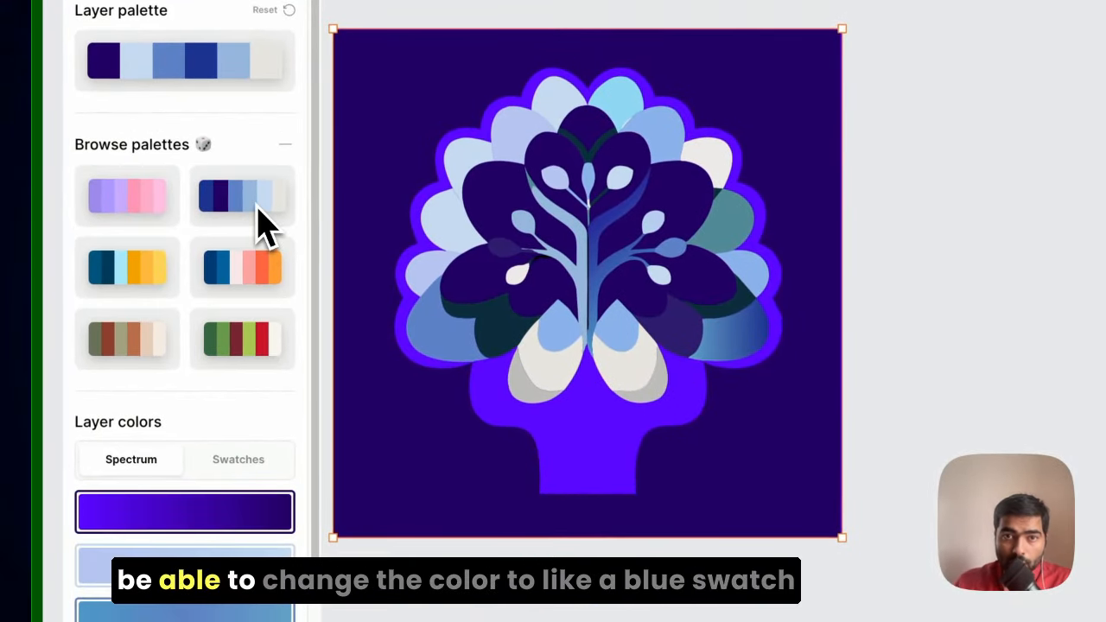
mouse_move(259, 363)
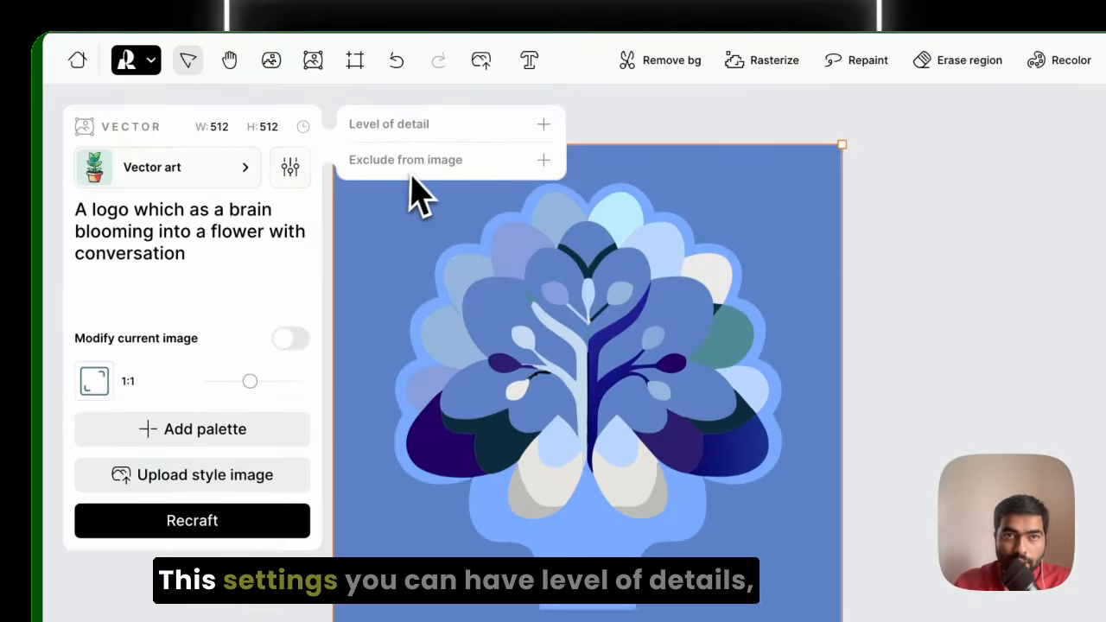
Expand the Level of detail and Exclude from image settings
click(544, 123)
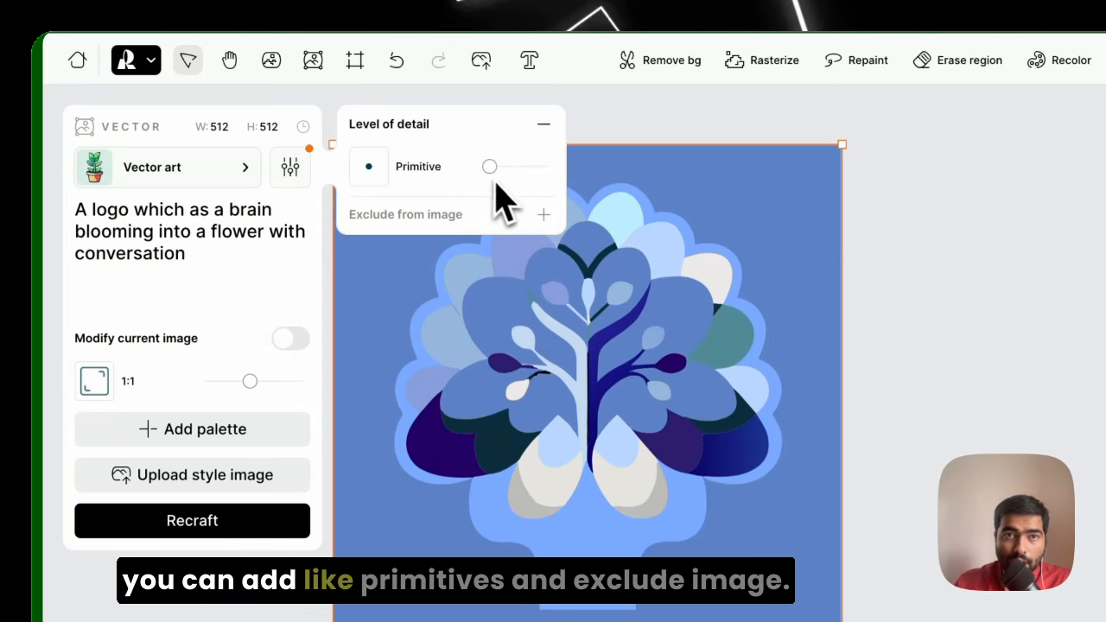
mouse_move(553, 225)
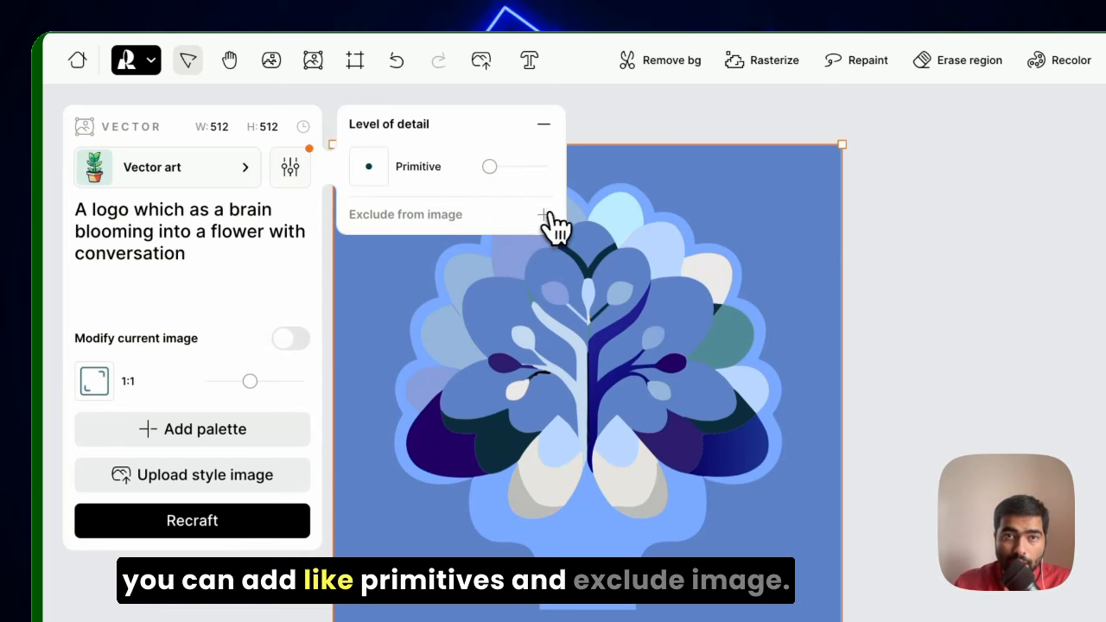
click(544, 214)
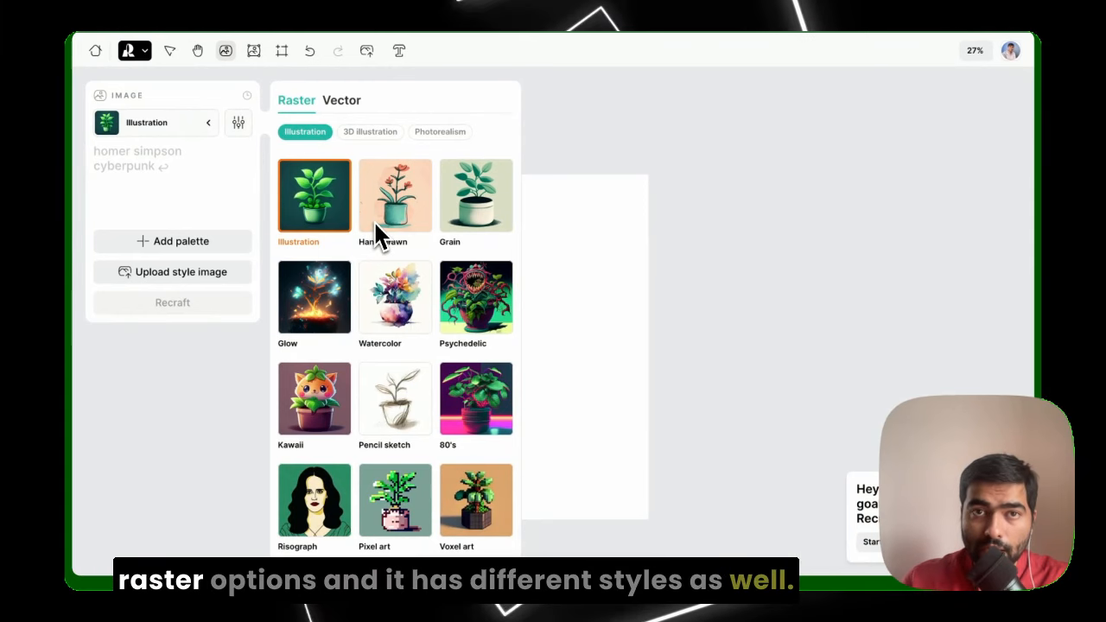
mouse_move(380, 142)
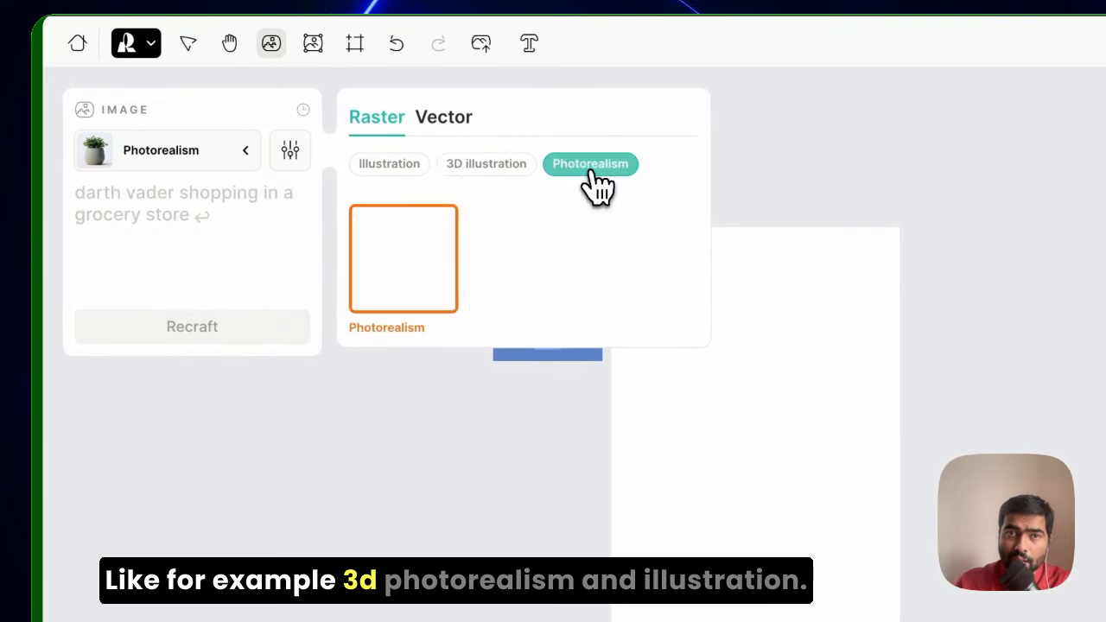
Generate a raster image of 'A mind blooming into a flower with tech behind it'
click(389, 163)
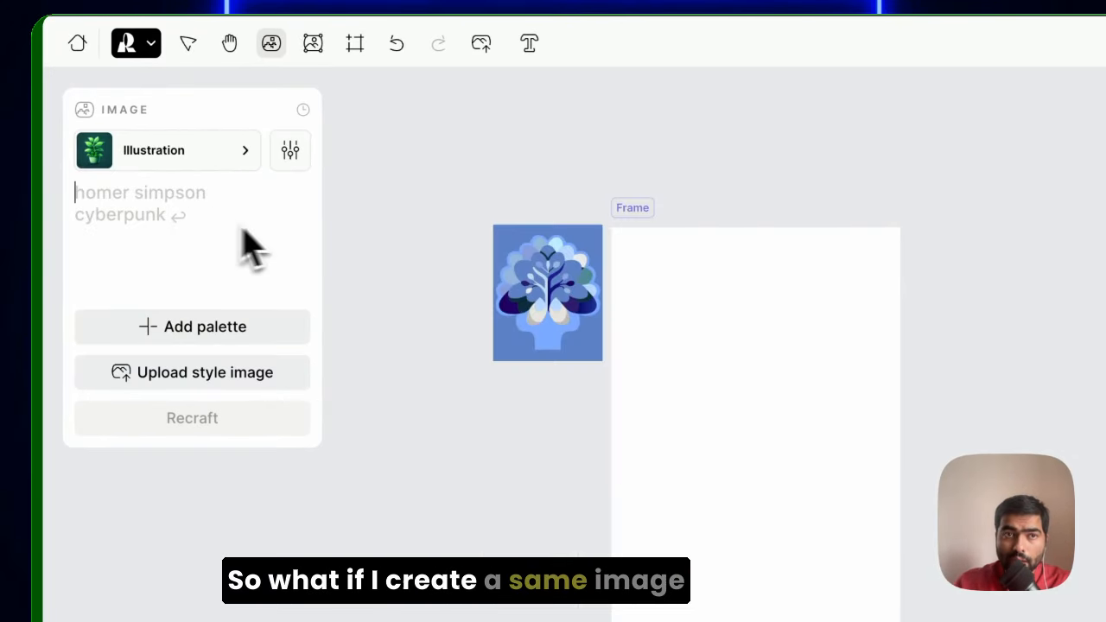
text(A mind blooming into a flower with tech behind it)
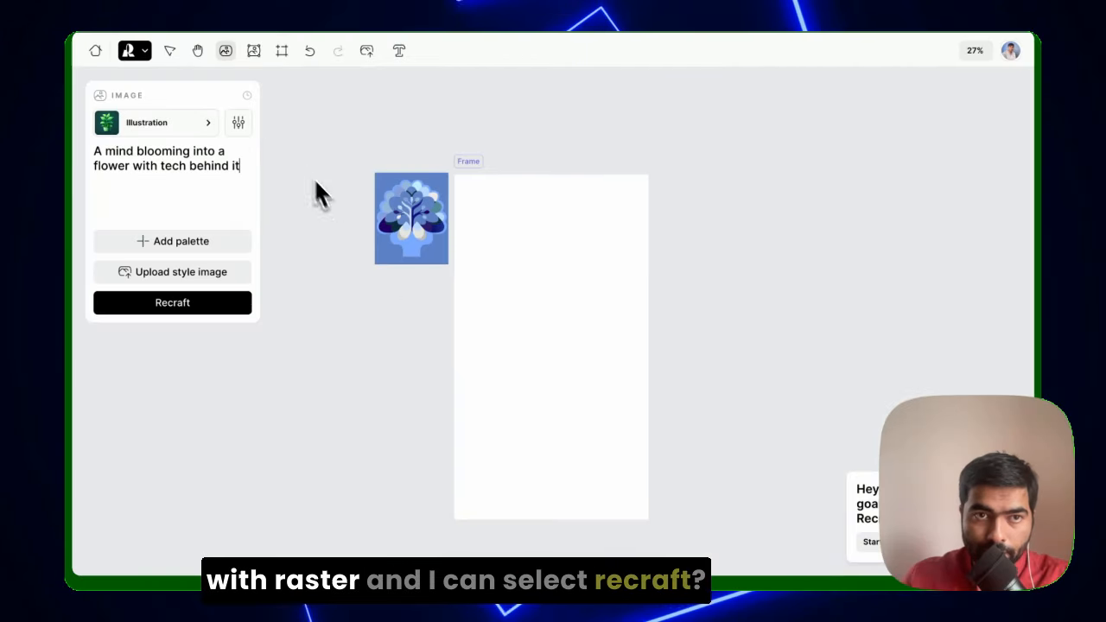
click(172, 303)
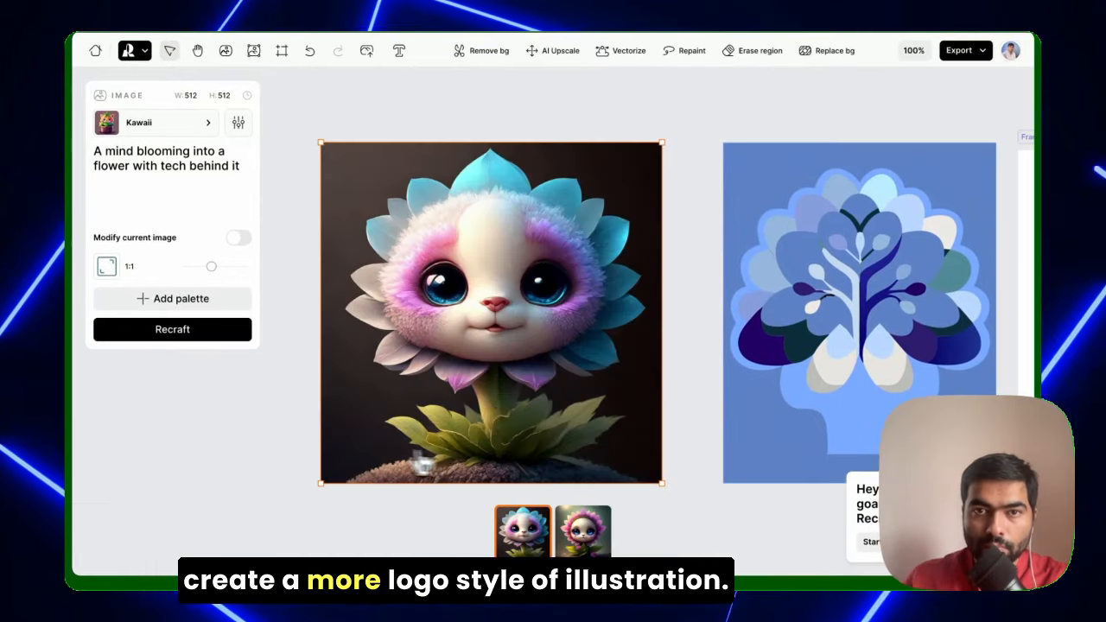
mouse_move(509, 402)
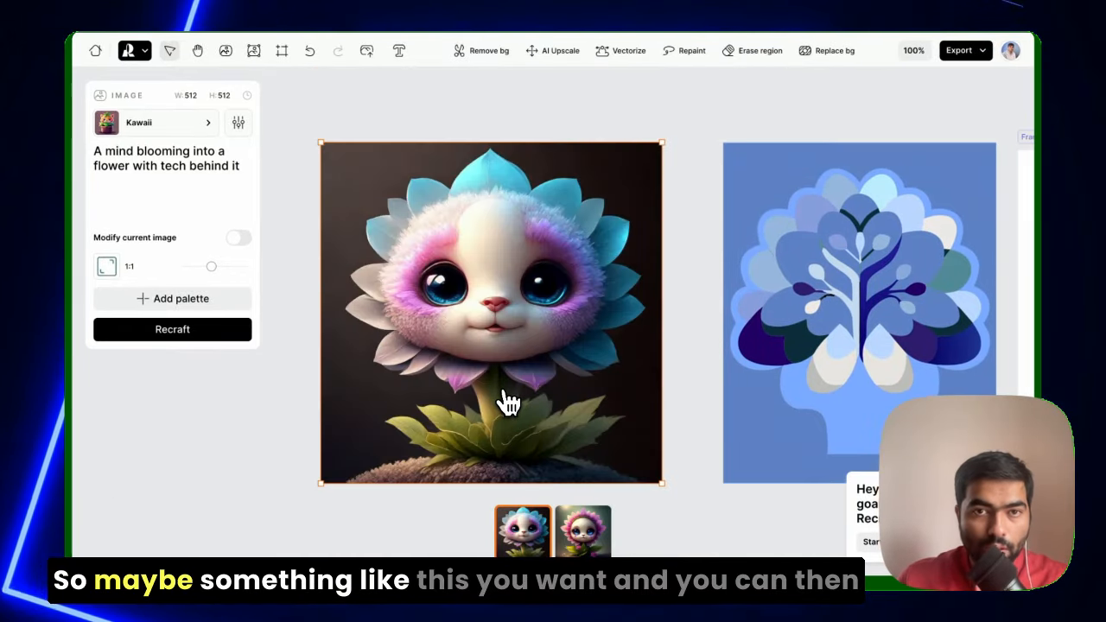
mouse_move(552, 50)
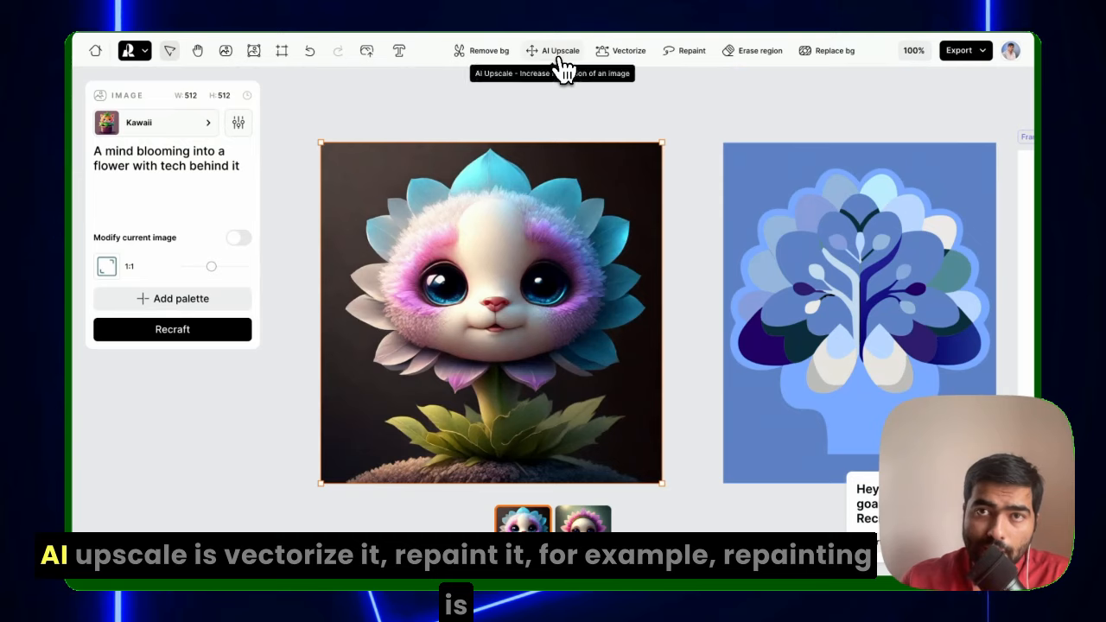
mouse_move(691, 50)
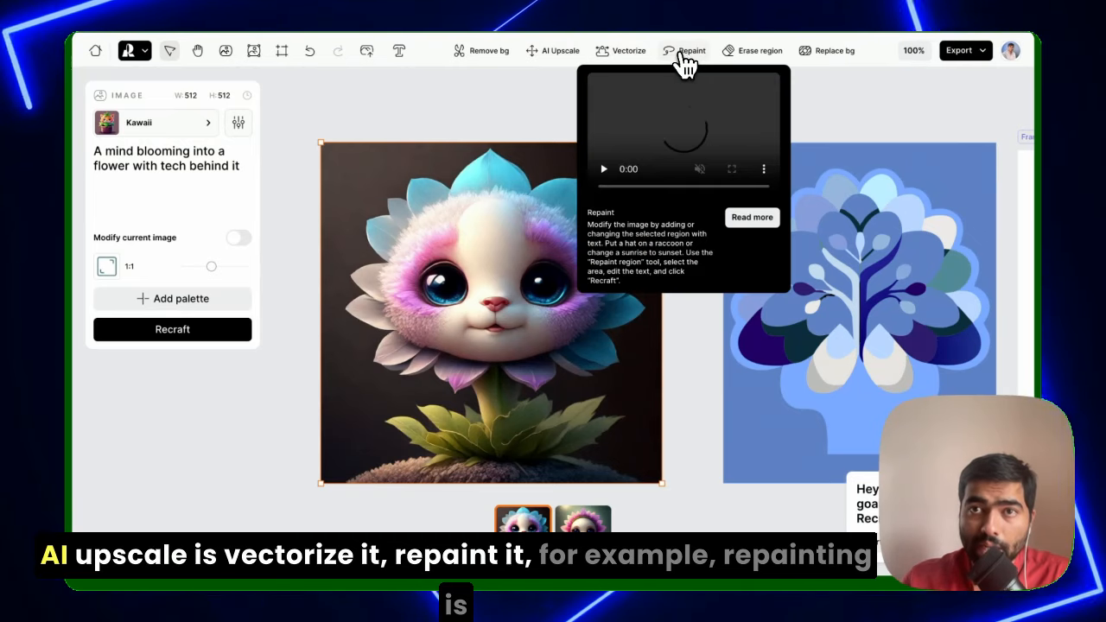
Start Repaint on the selected kawaii flower creature image
click(690, 50)
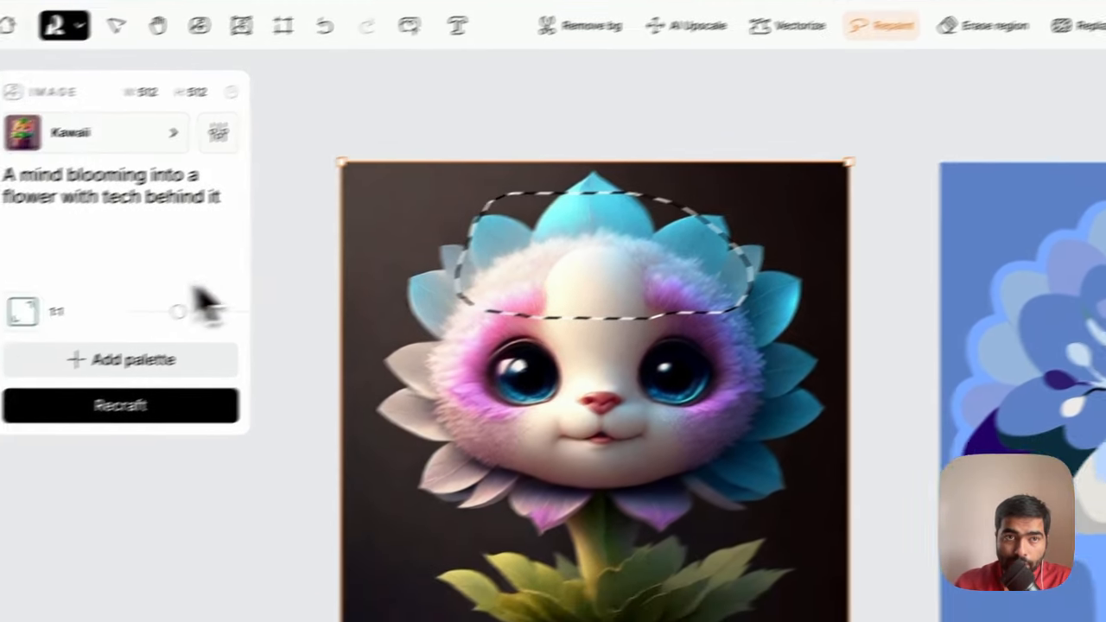
Repaint the marked head area with the prompt 'add a hat'
text(add a)
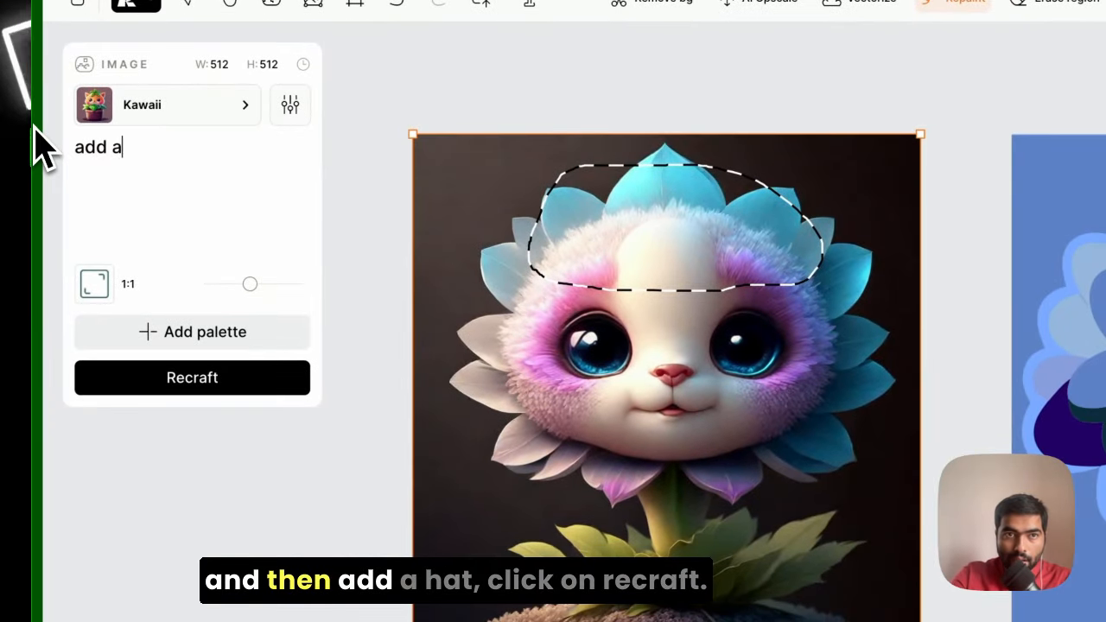
text(hat)
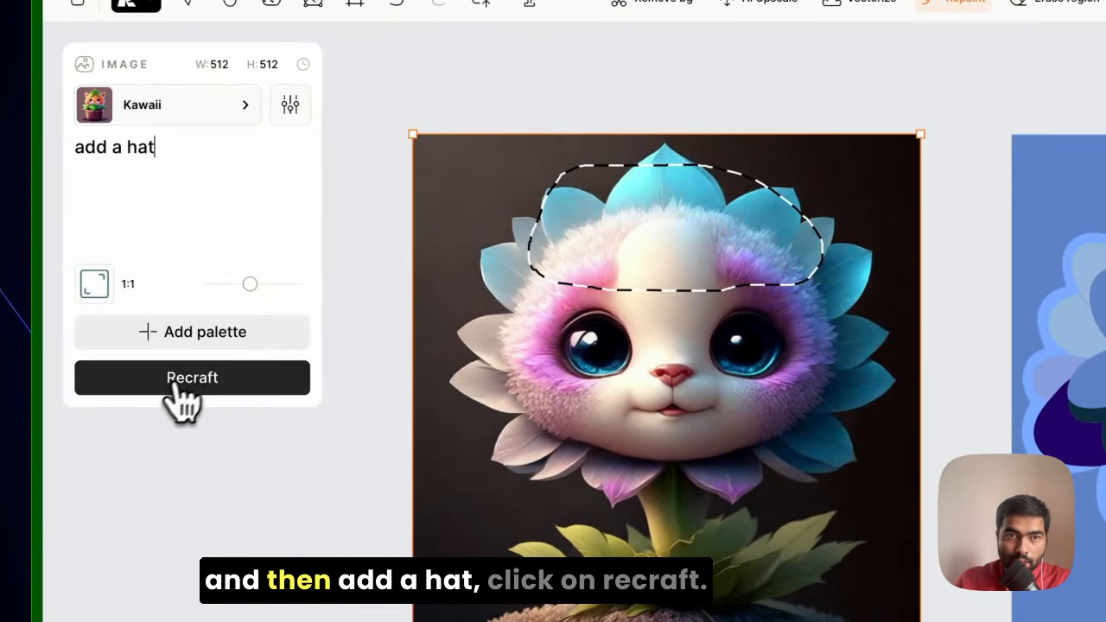
click(192, 377)
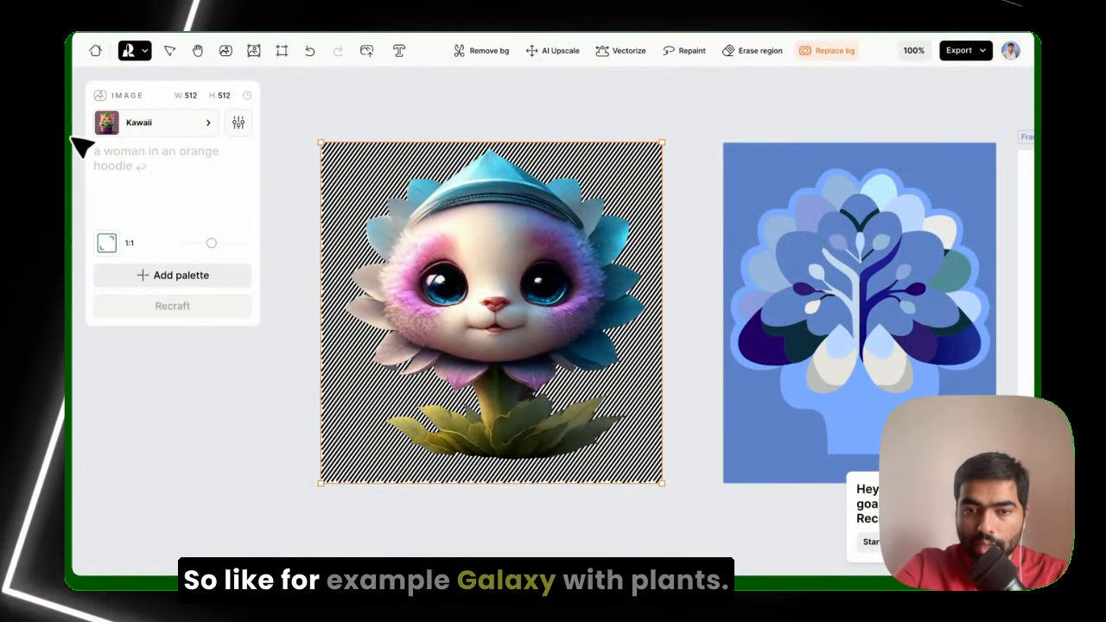
Replace the background with 'galaxy with plants' and pick the third variation
text(galaxy)
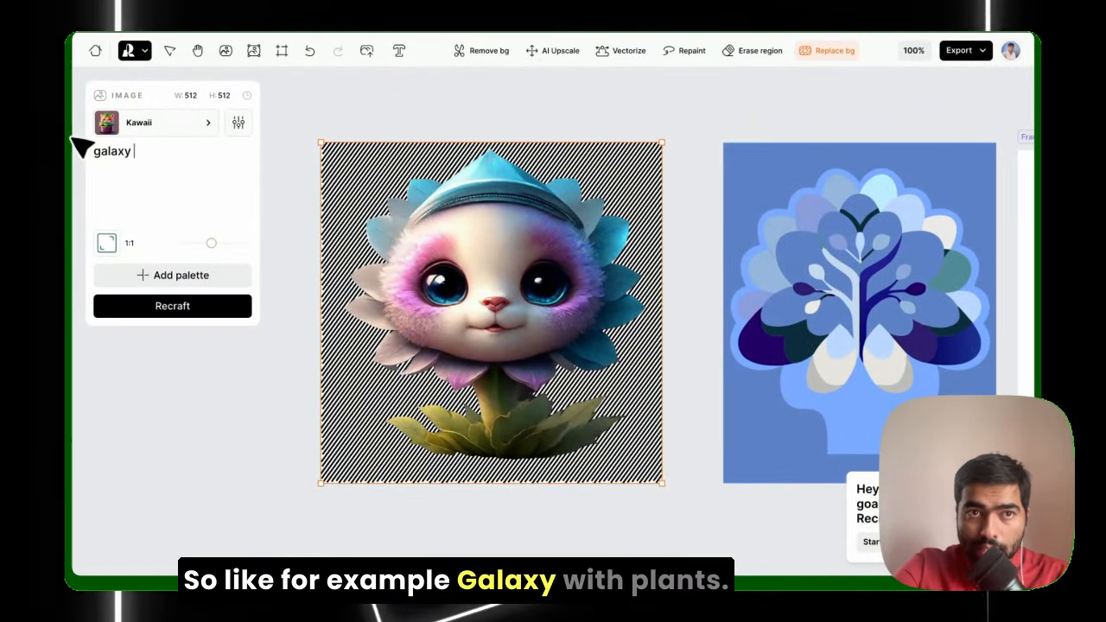
text(with b)
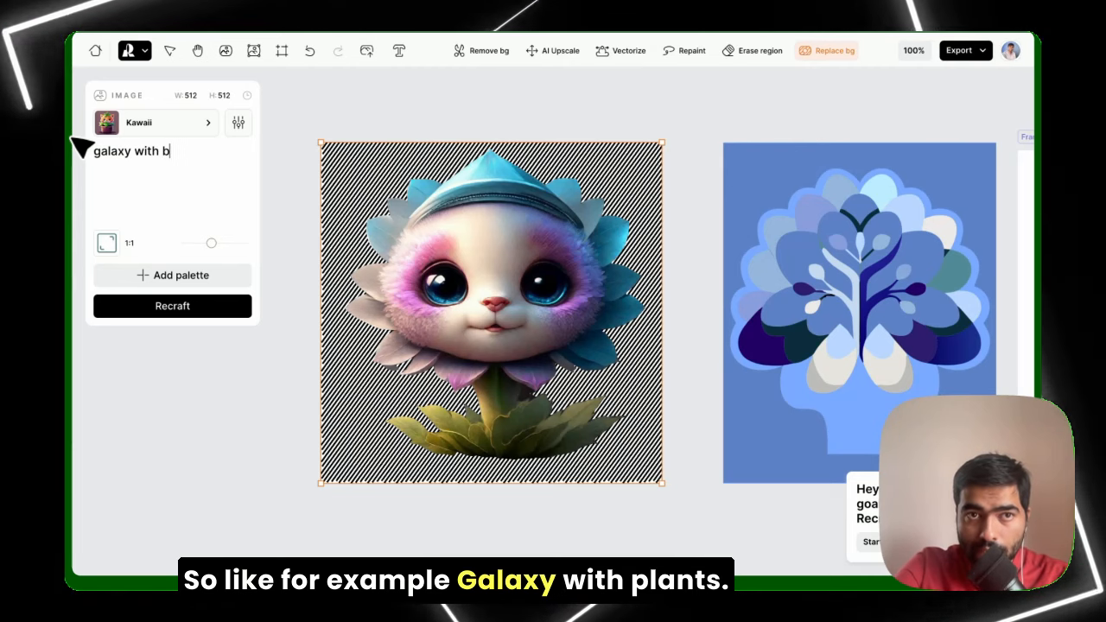
text(lan)
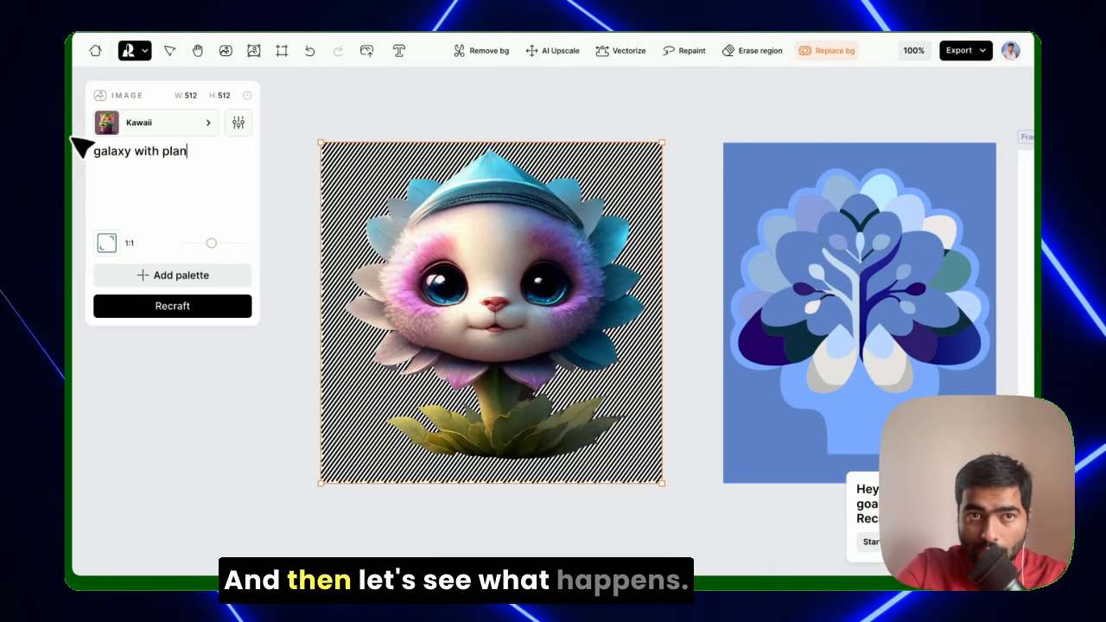
click(172, 306)
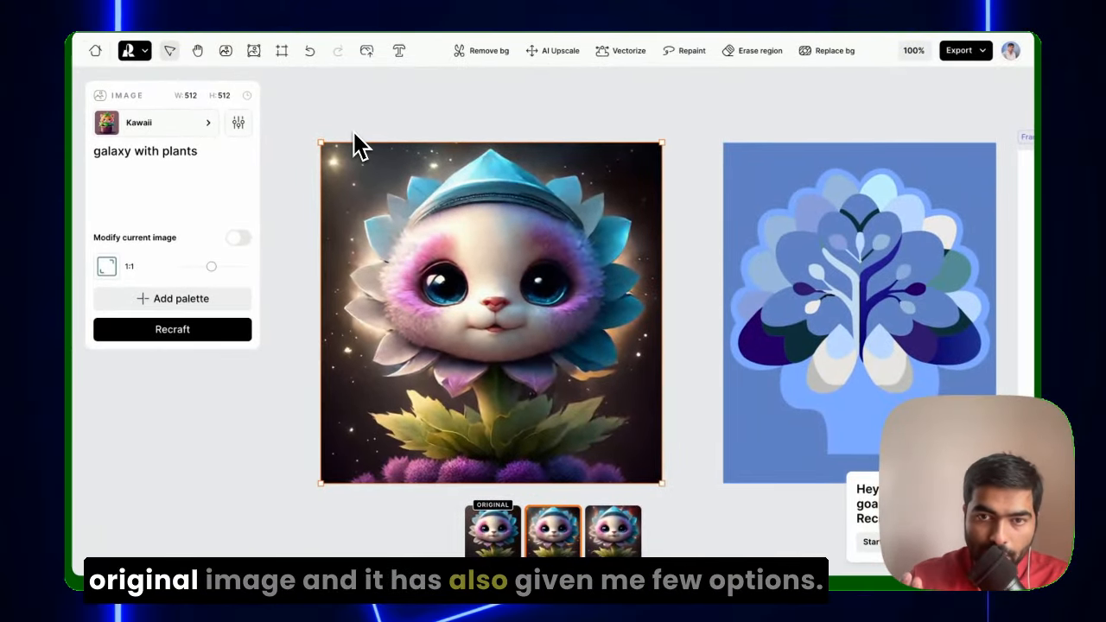
click(613, 530)
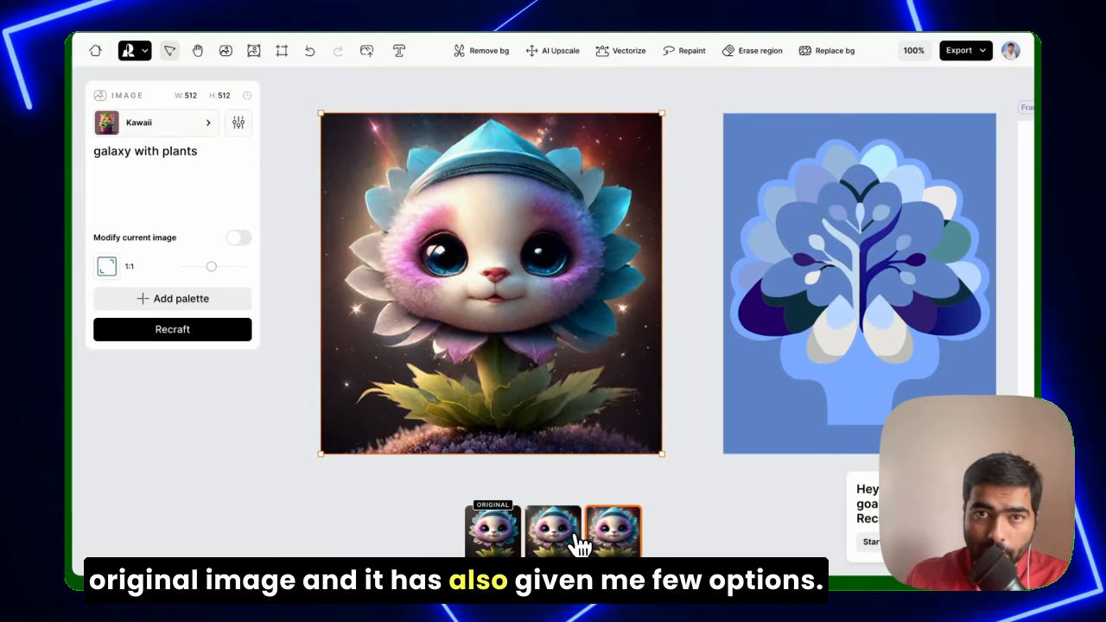
mouse_move(627, 484)
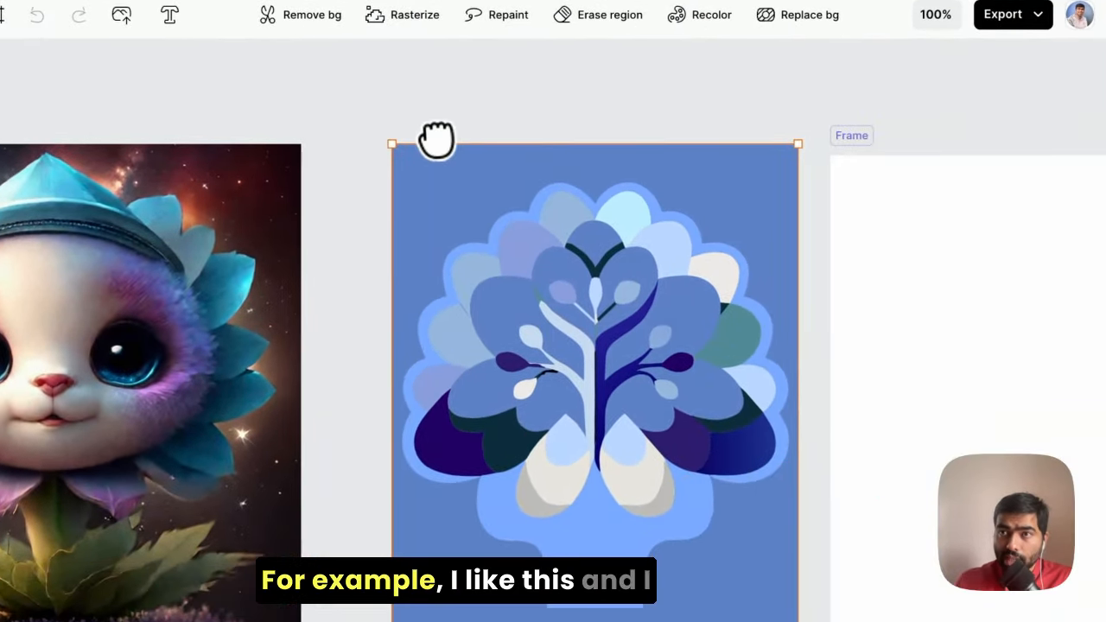
Export the blue brain-flower vector logo as a 410×512 PNG image
click(1002, 15)
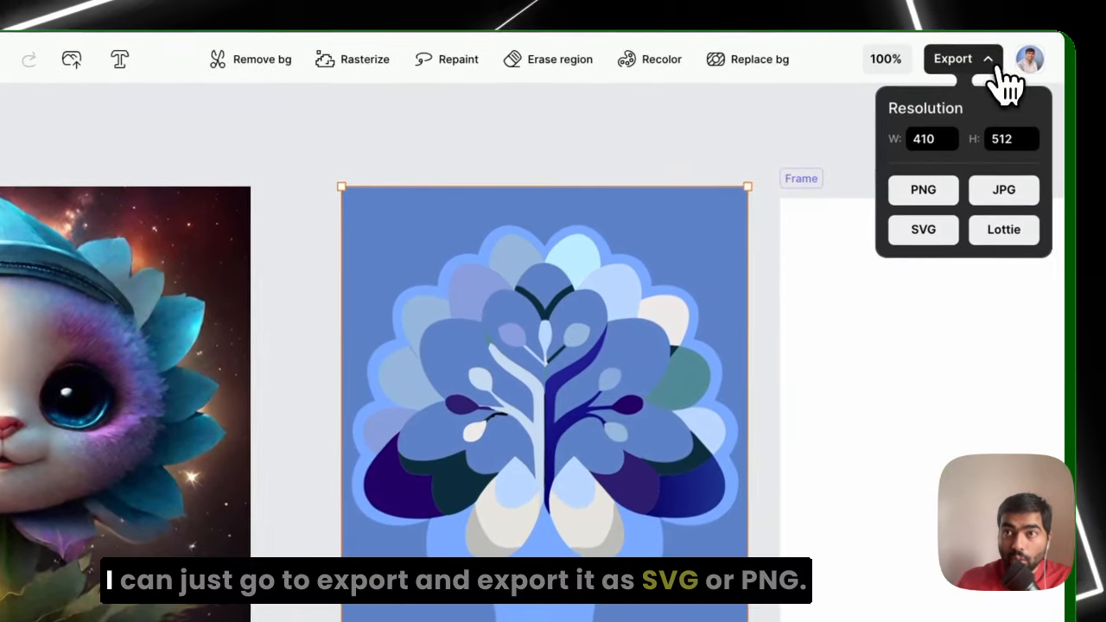
click(921, 230)
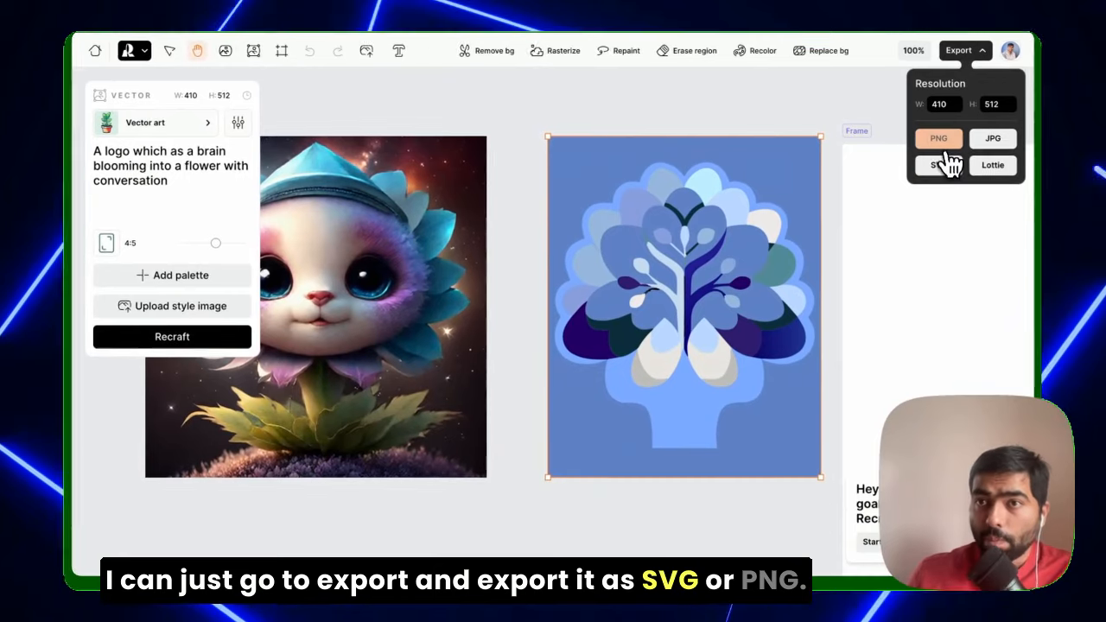
click(938, 165)
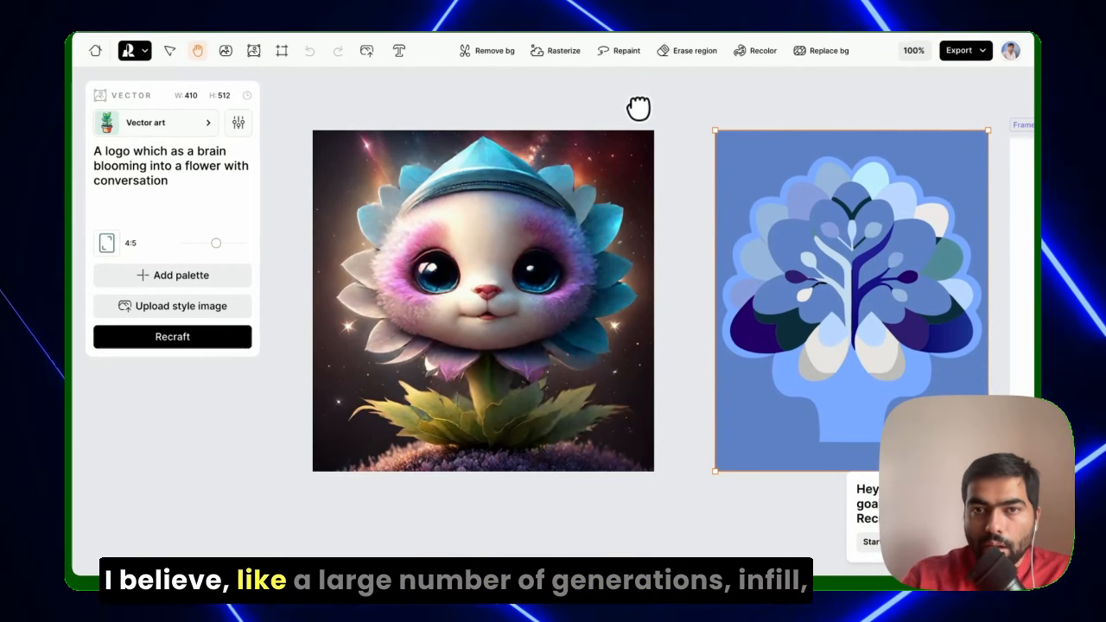
mouse_move(684, 325)
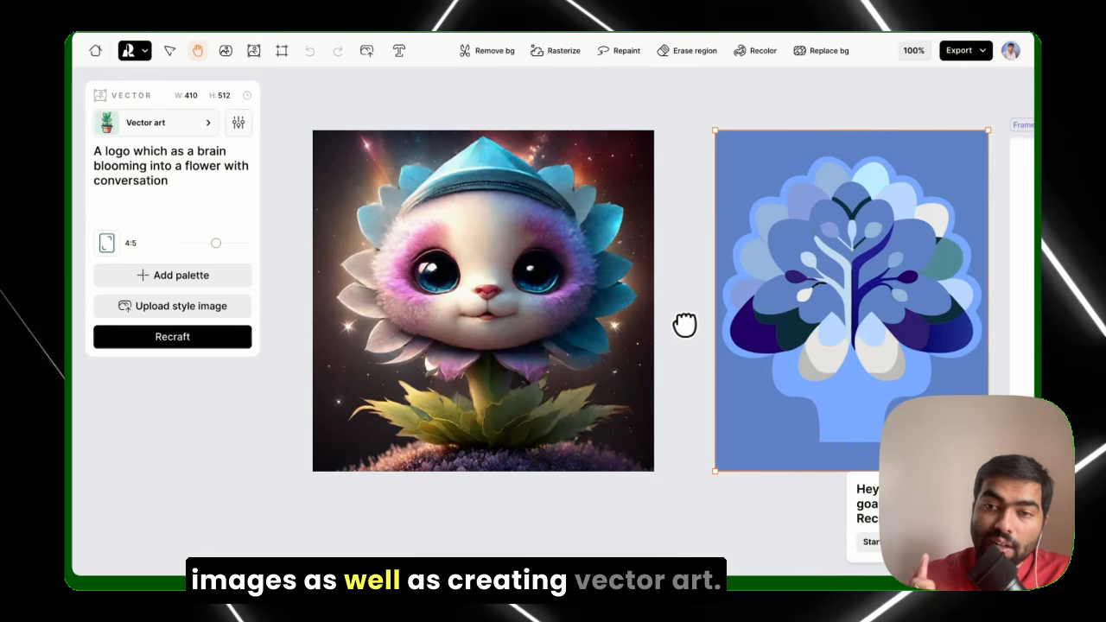
Open the Vector art style gallery for the brain-flower logo prompt
click(155, 122)
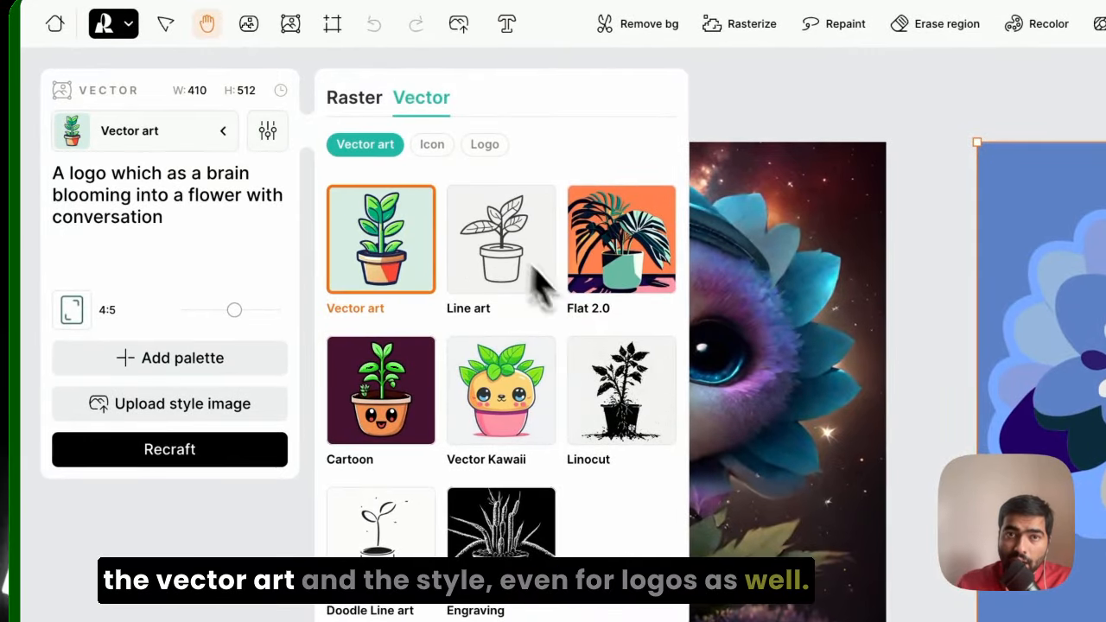
mouse_move(423, 346)
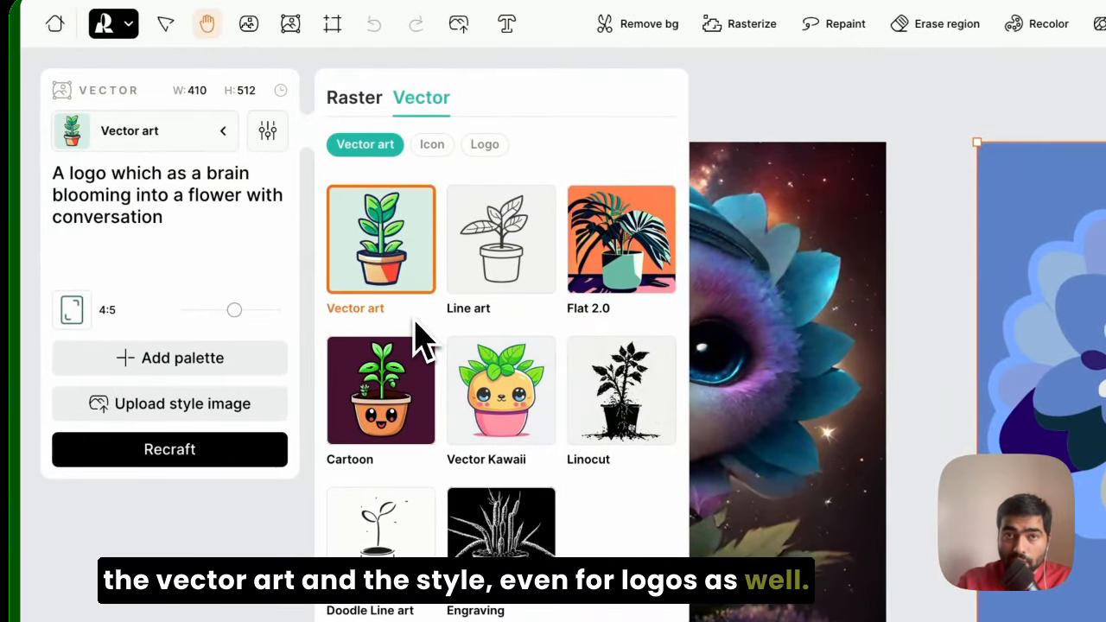
Choose the Logo category to use the Logo symbol style
click(484, 144)
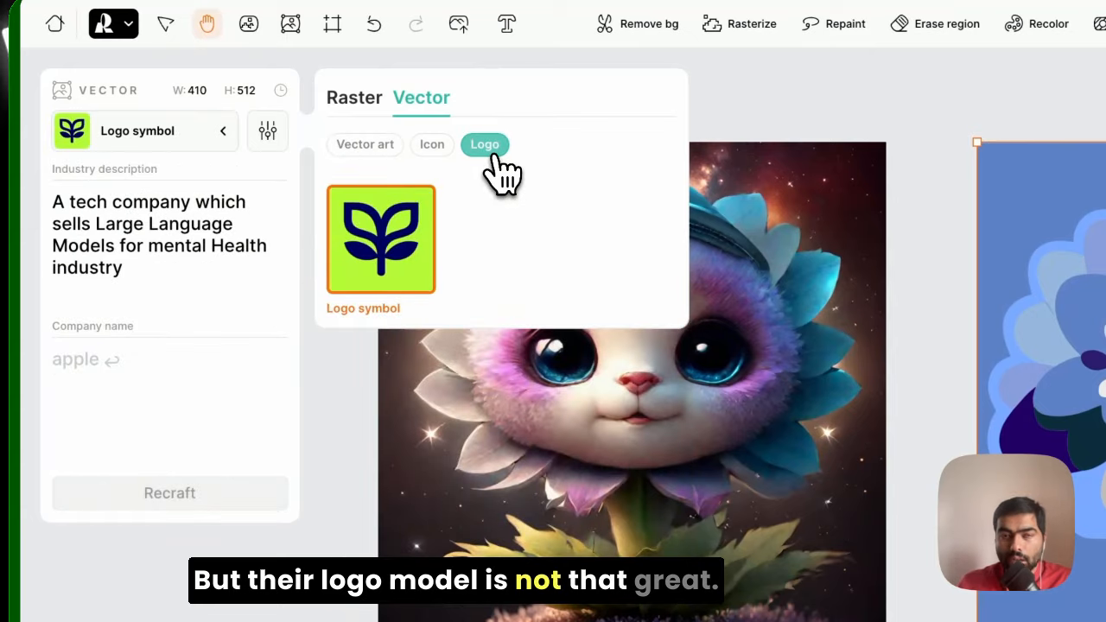